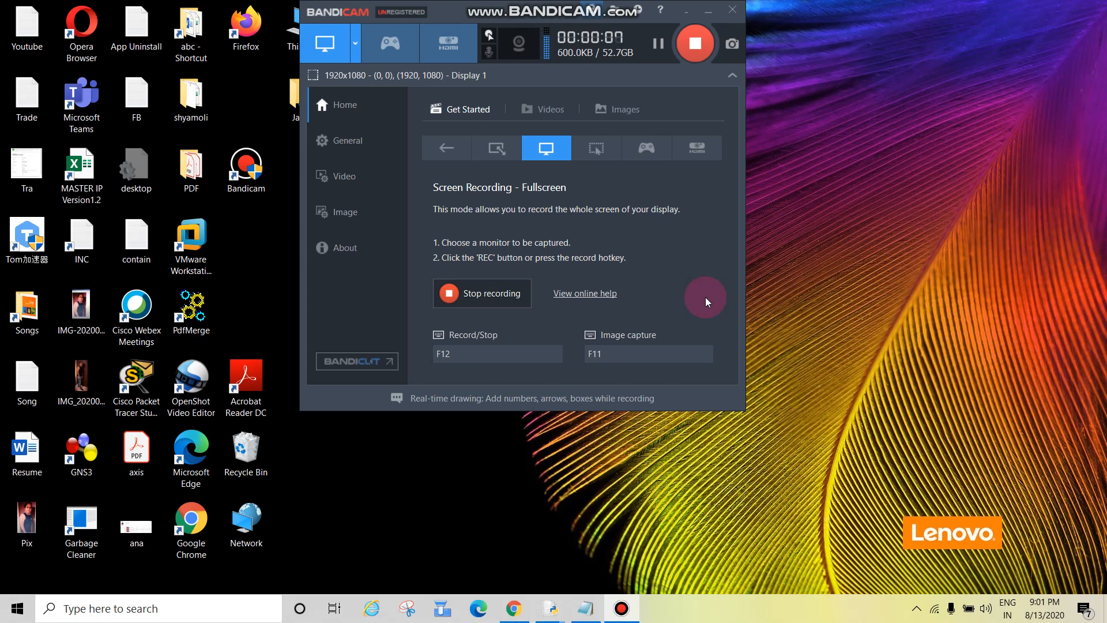
mouse_move(710, 344)
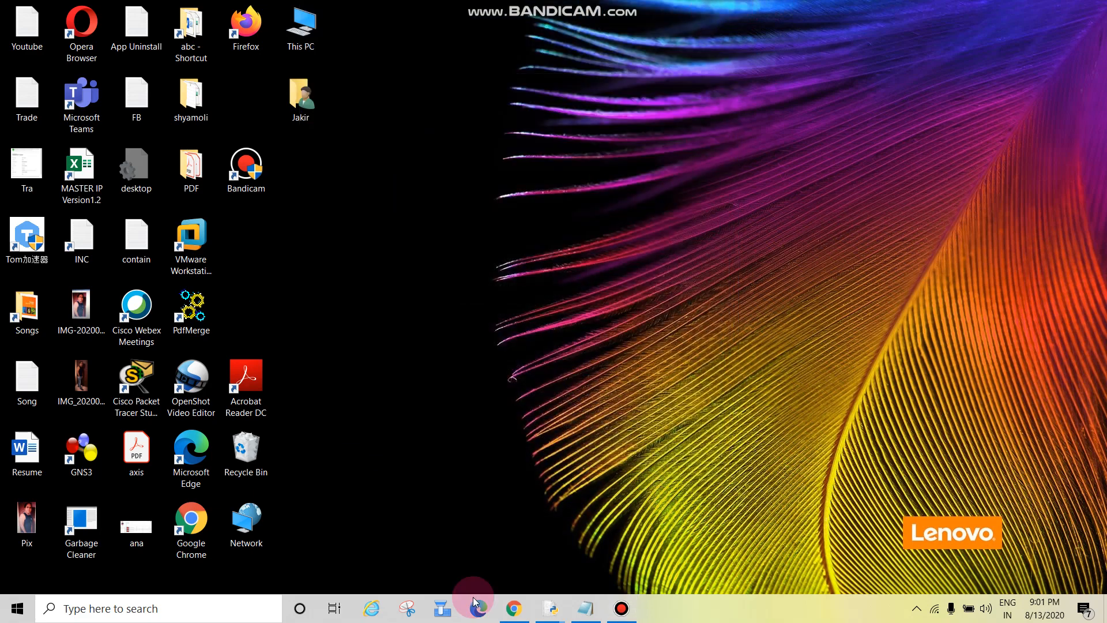
Step: Bring up the App Uninstall notes file from the desktop in Notepad
double_click(137, 21)
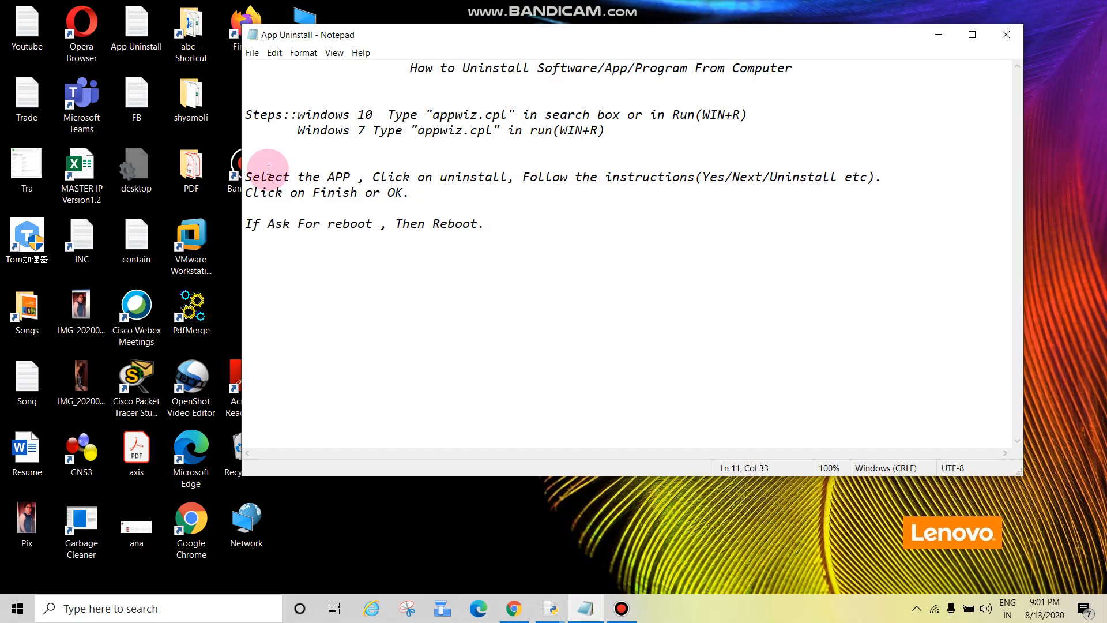
mouse_move(524, 74)
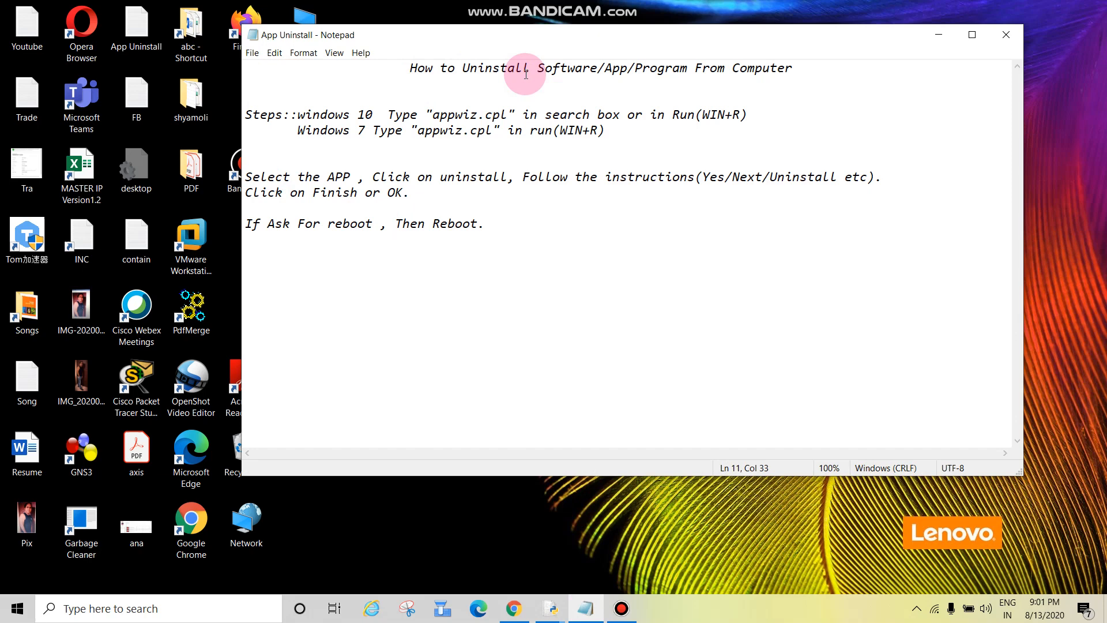
mouse_move(615, 73)
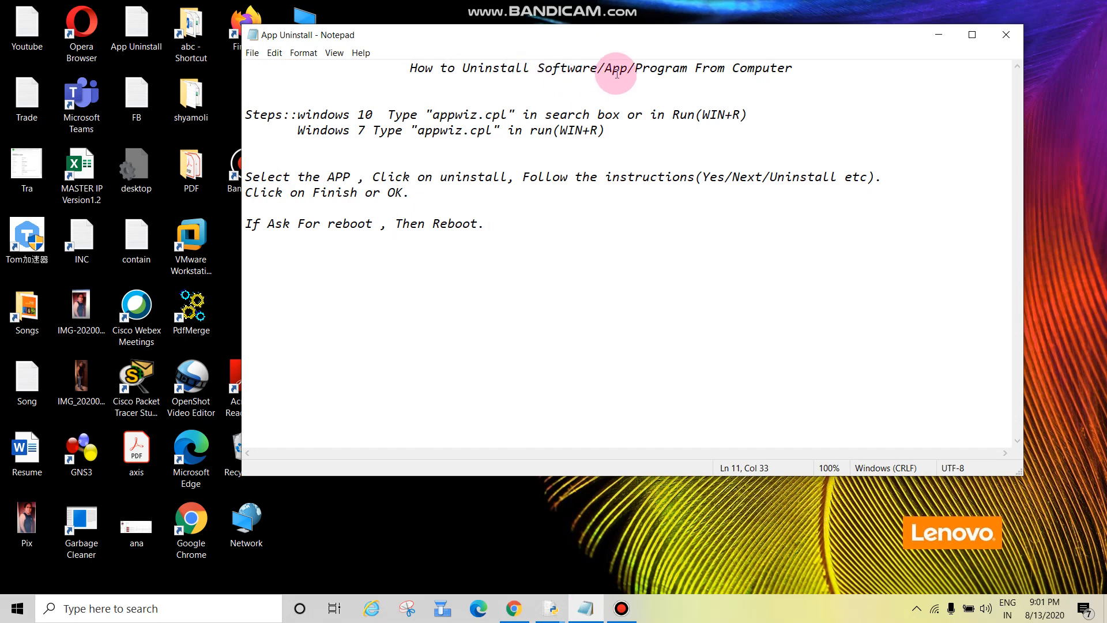
mouse_move(706, 73)
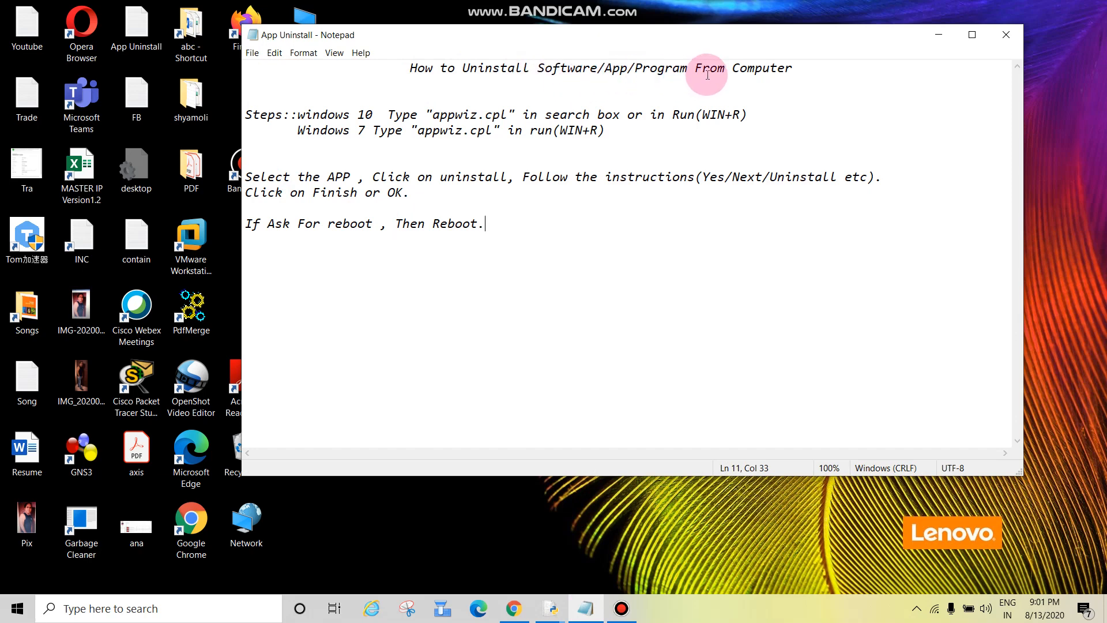
mouse_move(247, 114)
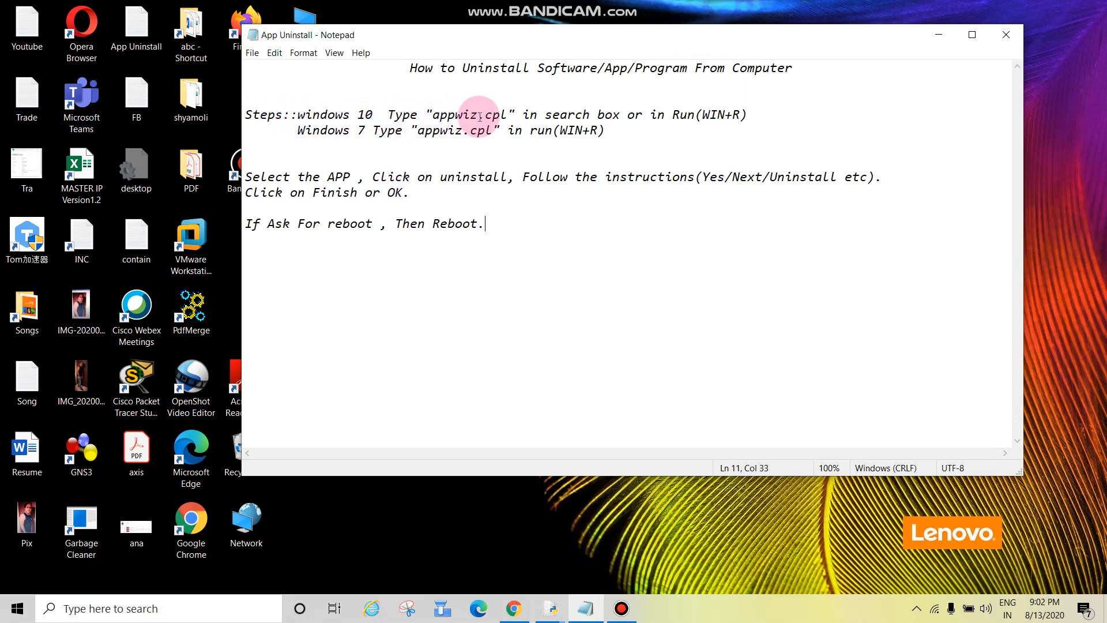
mouse_move(534, 114)
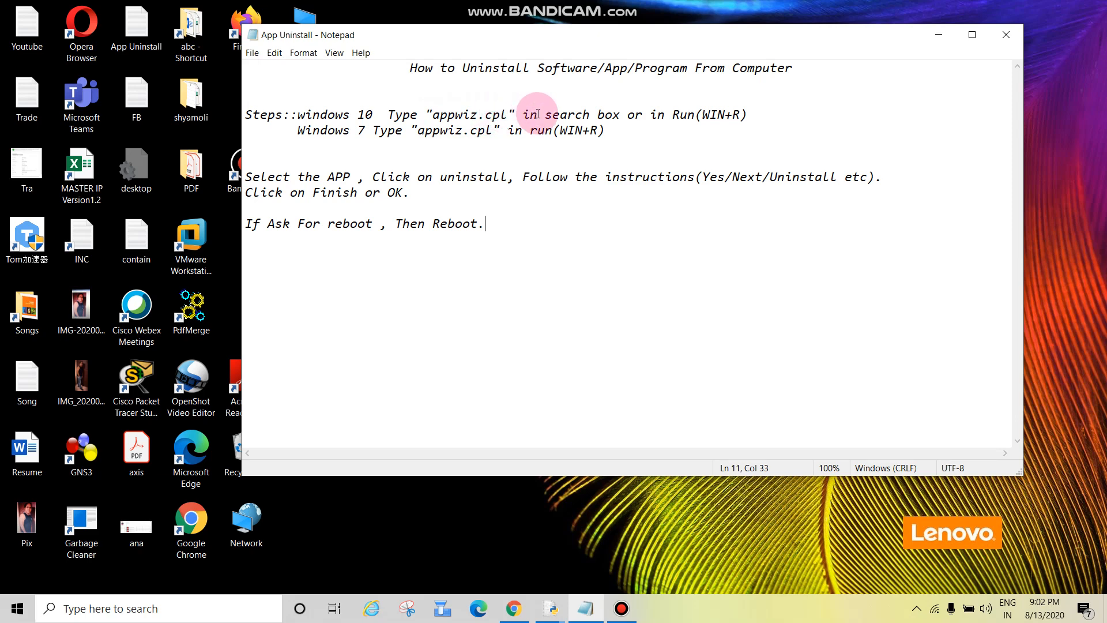
mouse_move(668, 115)
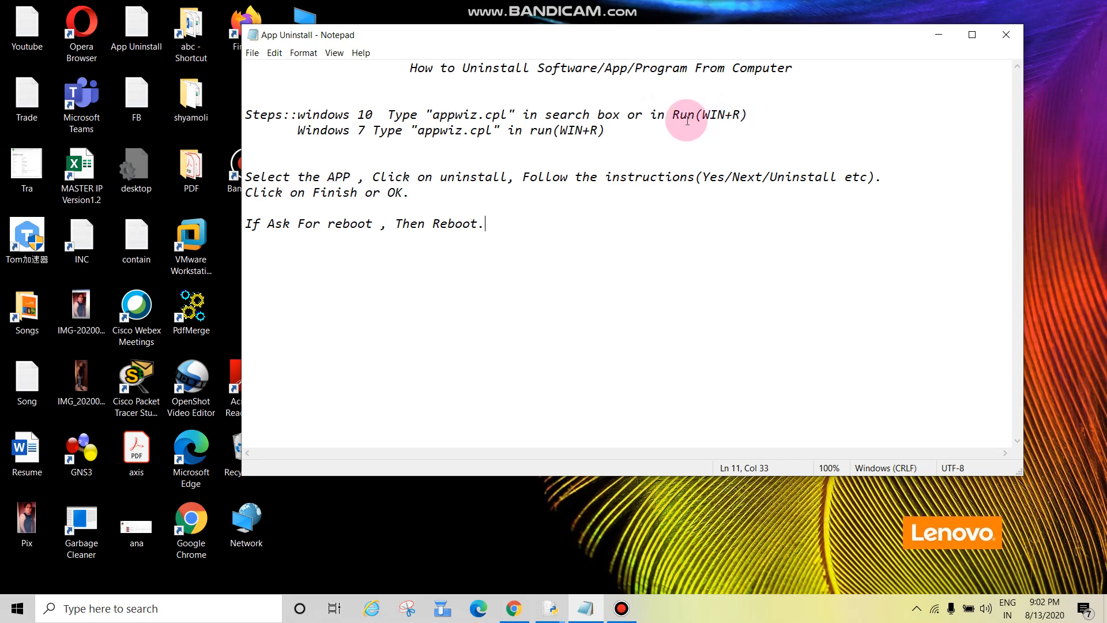
mouse_move(300, 136)
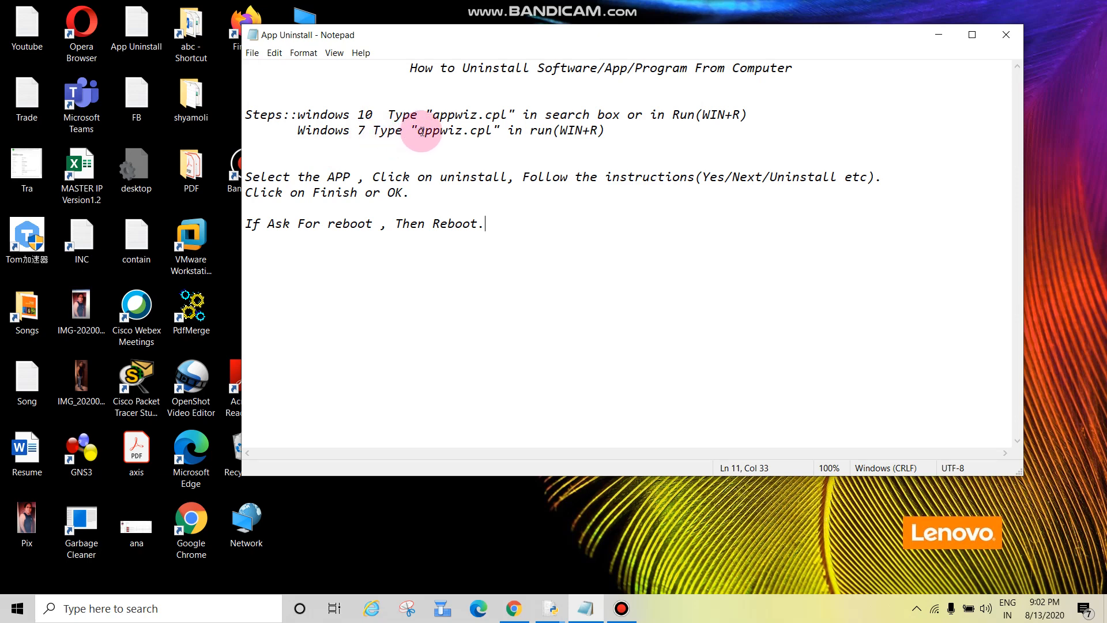
mouse_move(462, 153)
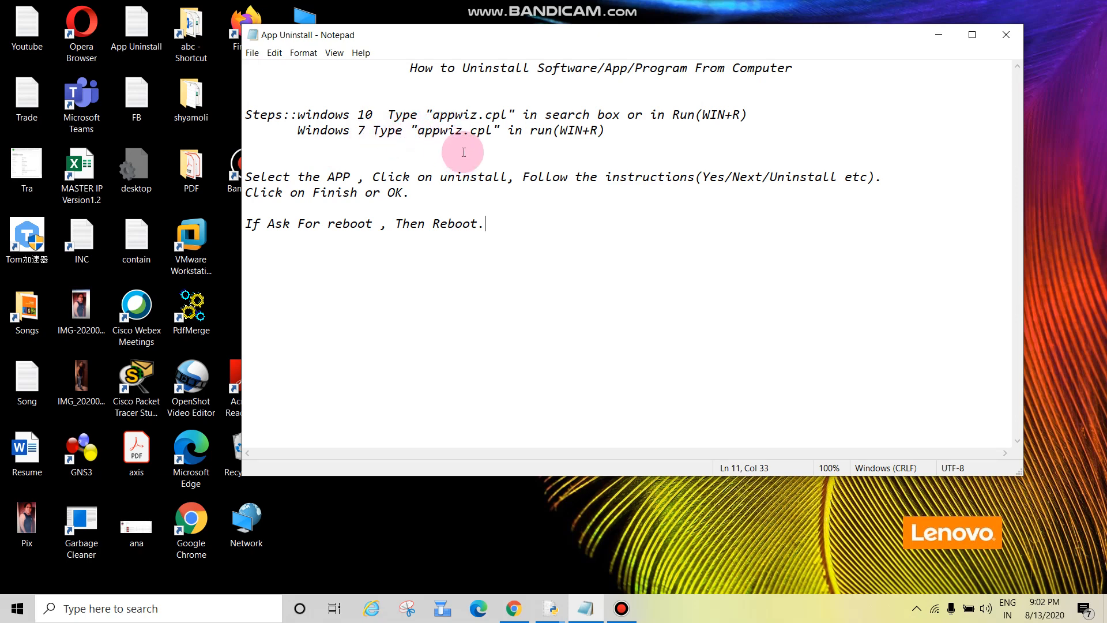
mouse_move(540, 141)
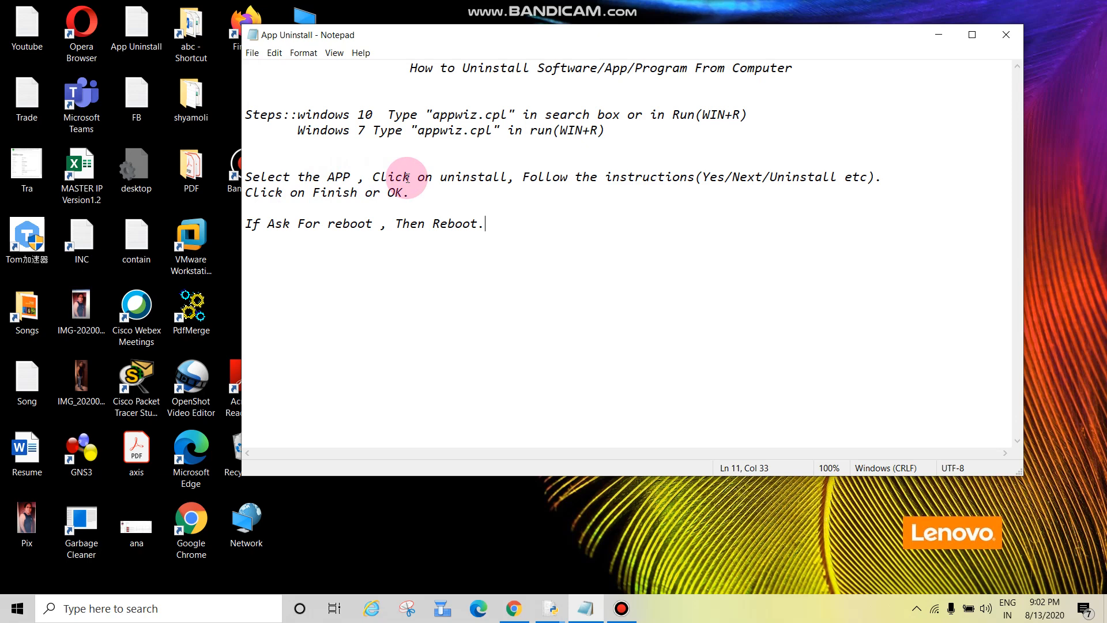
mouse_move(473, 179)
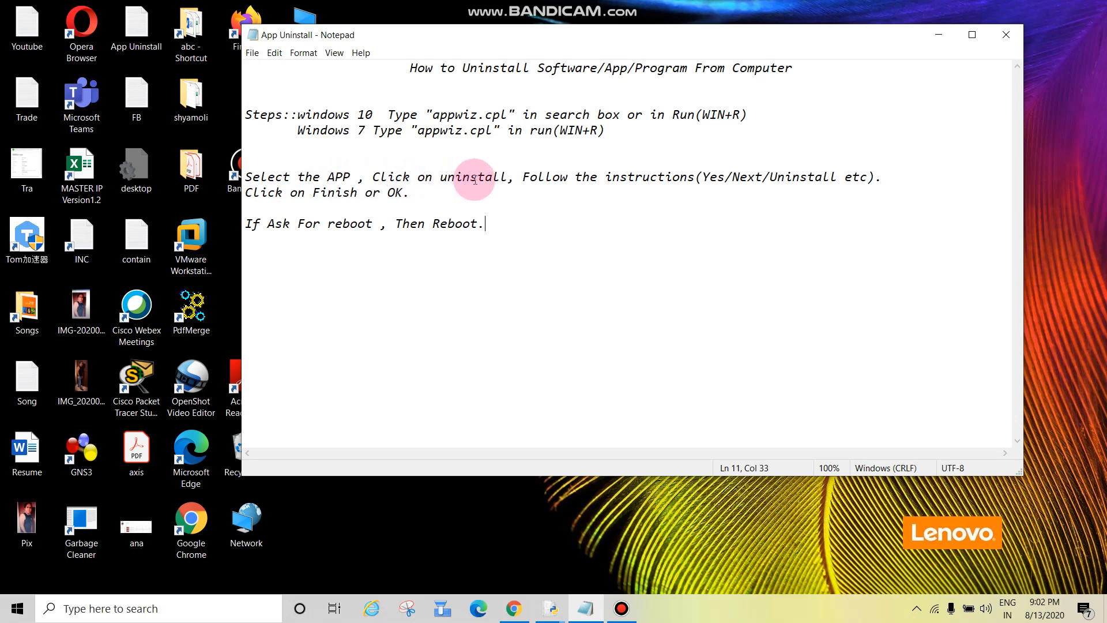
mouse_move(579, 200)
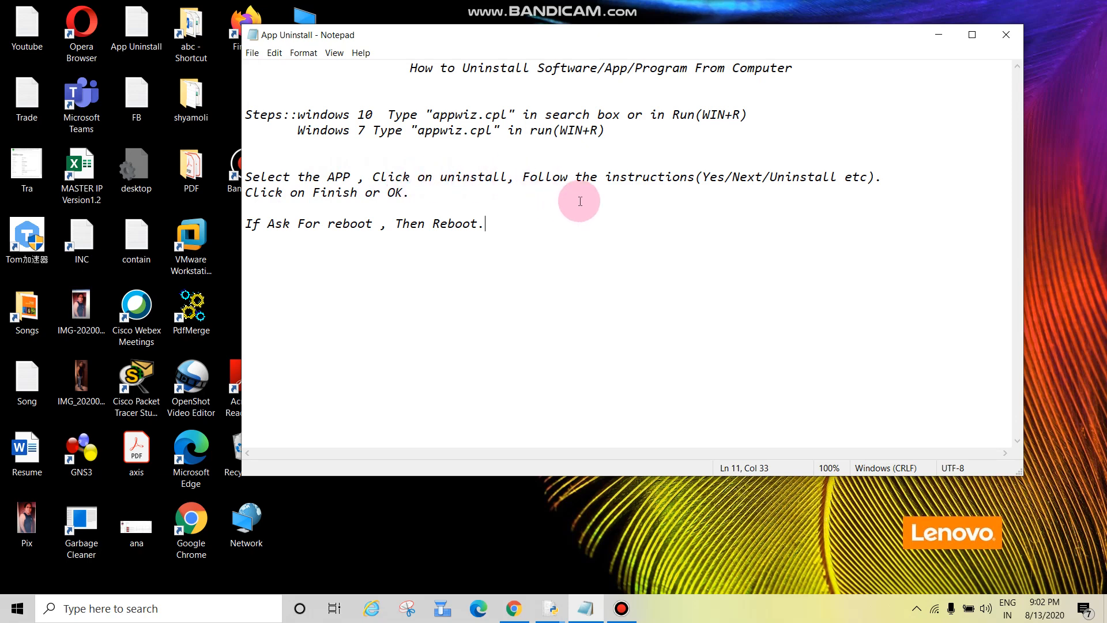
mouse_move(721, 192)
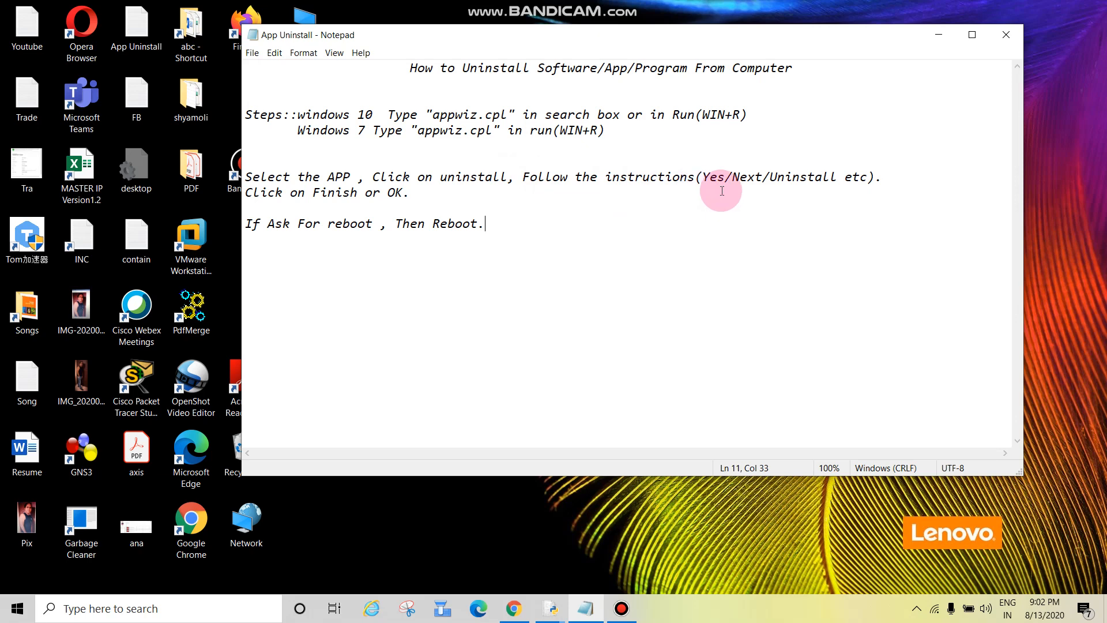
mouse_move(719, 175)
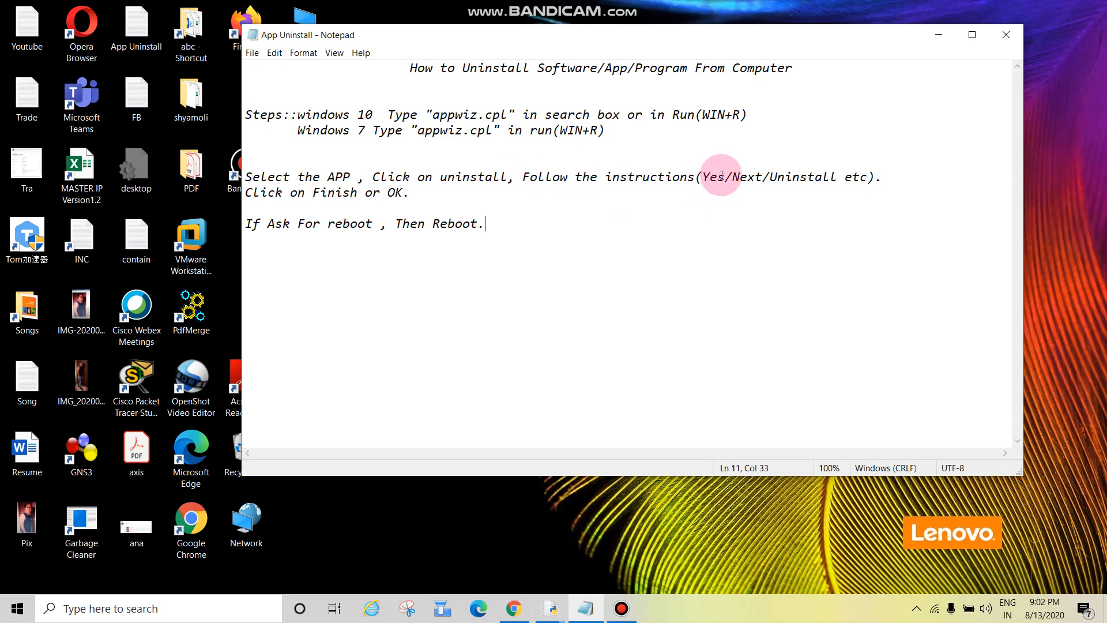
mouse_move(707, 183)
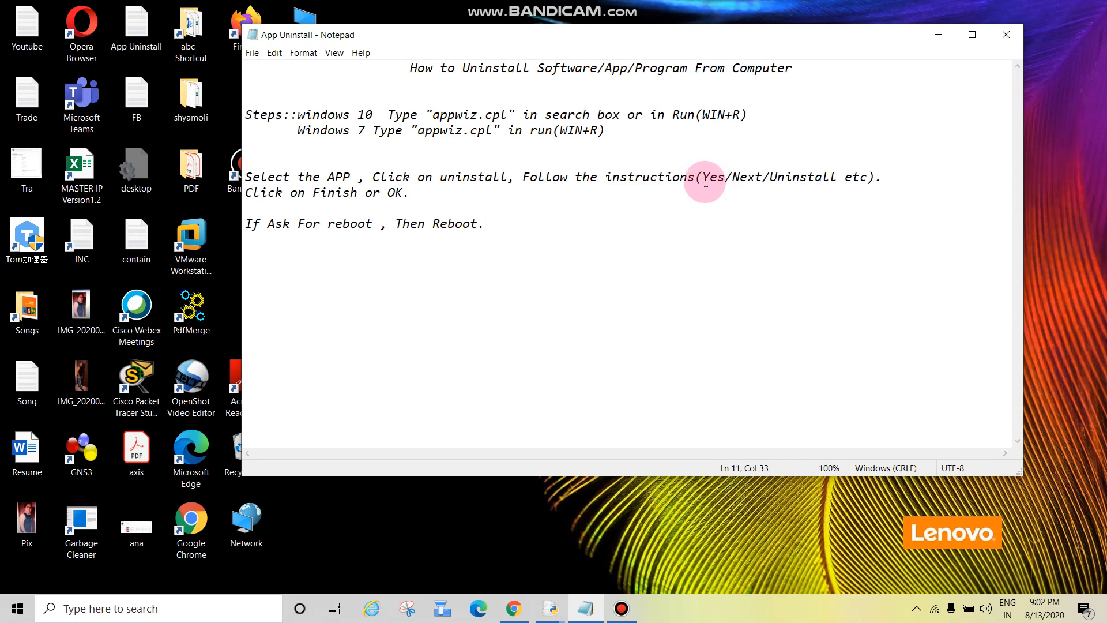
mouse_move(739, 178)
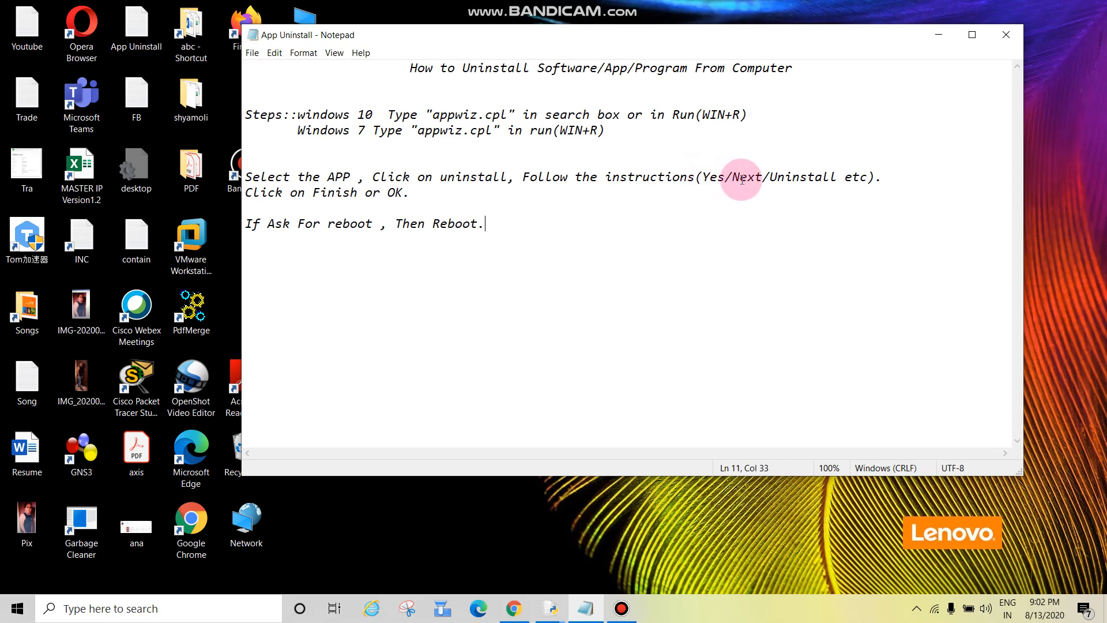
mouse_move(832, 187)
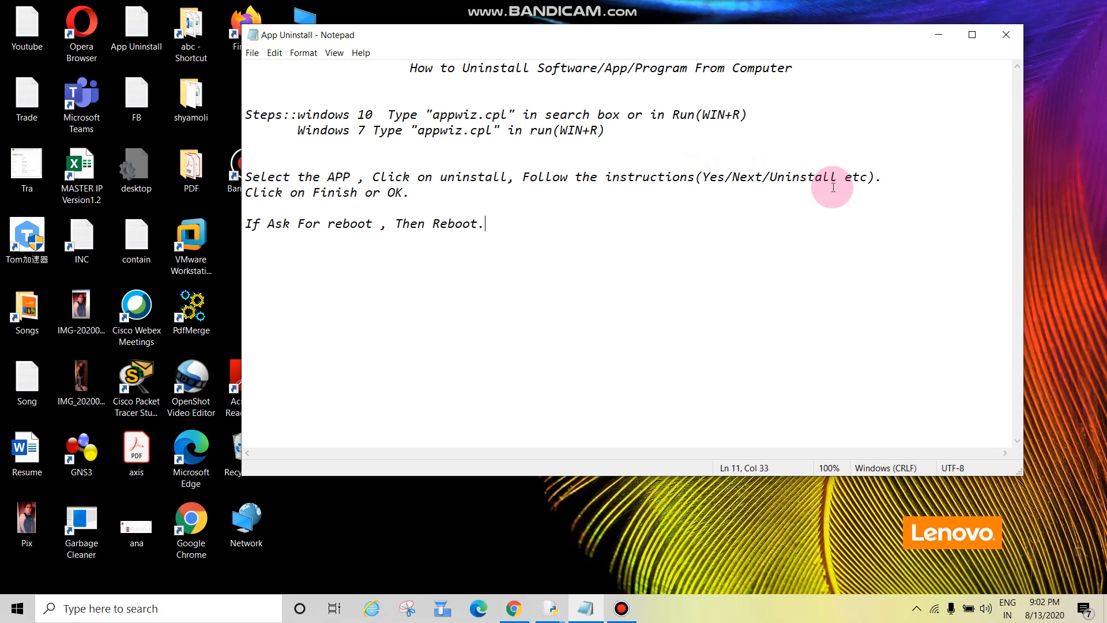
mouse_move(260, 206)
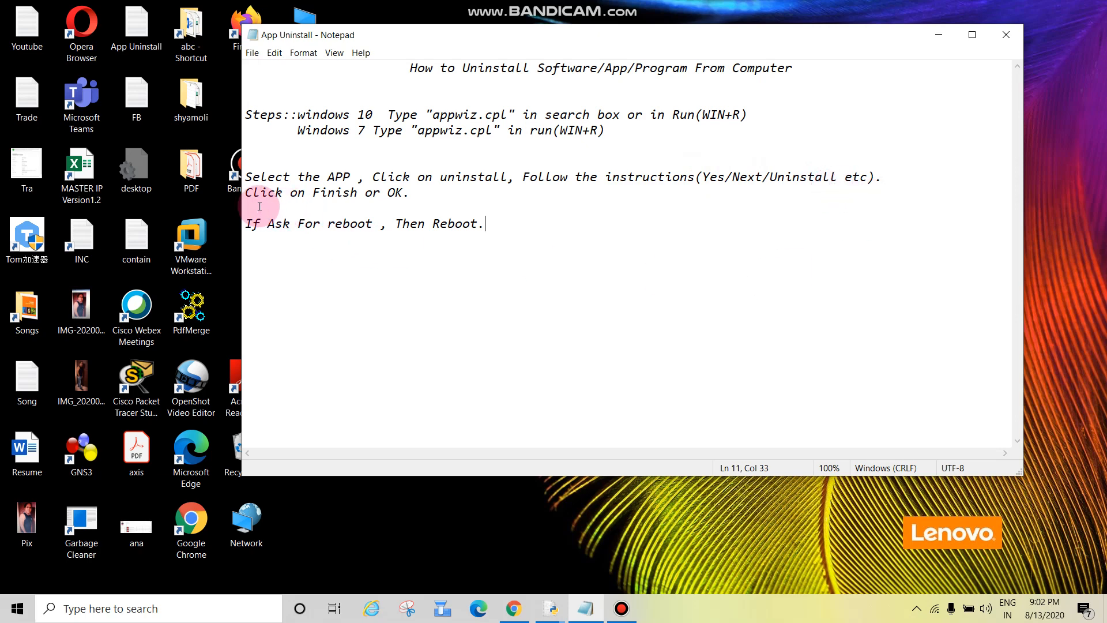
mouse_move(406, 198)
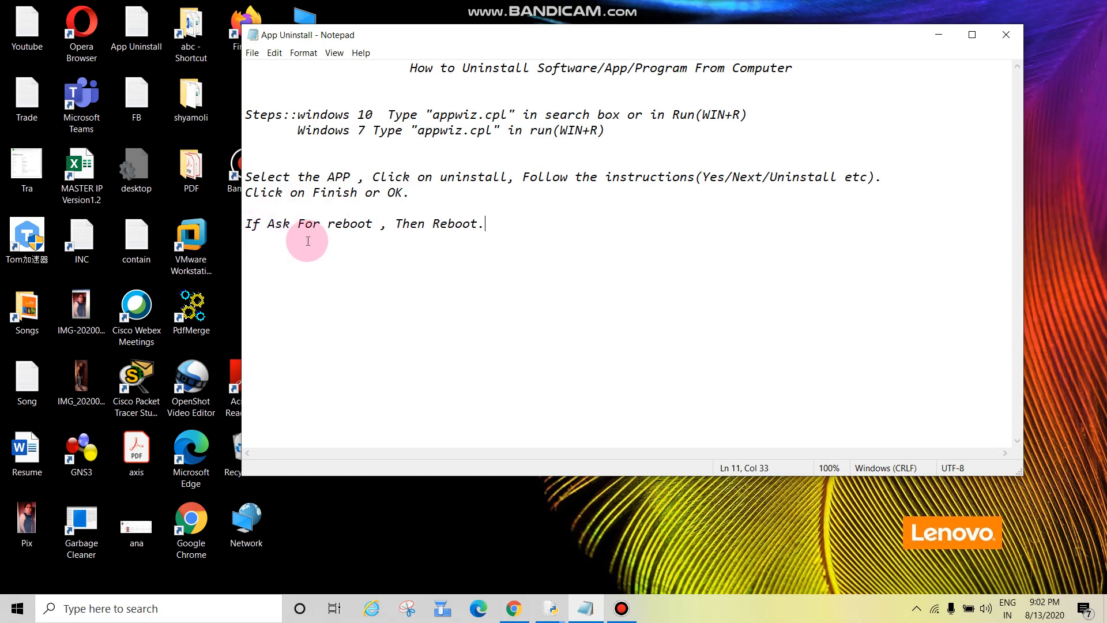
mouse_move(585, 259)
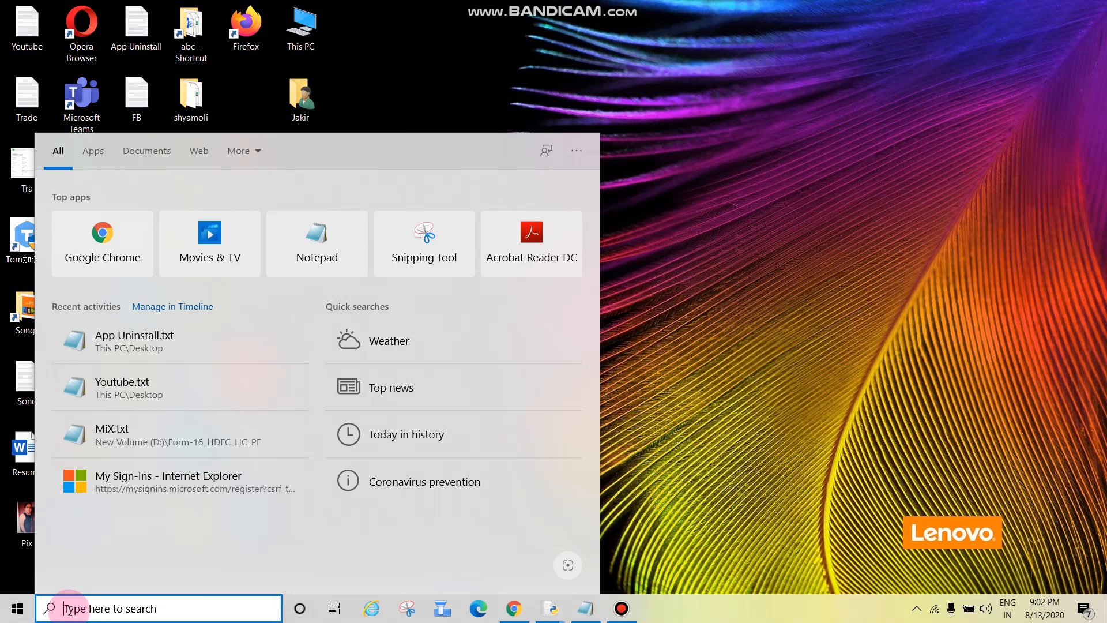
Step: Search the taskbar for appwiz.cpl without launching it
type("appw")
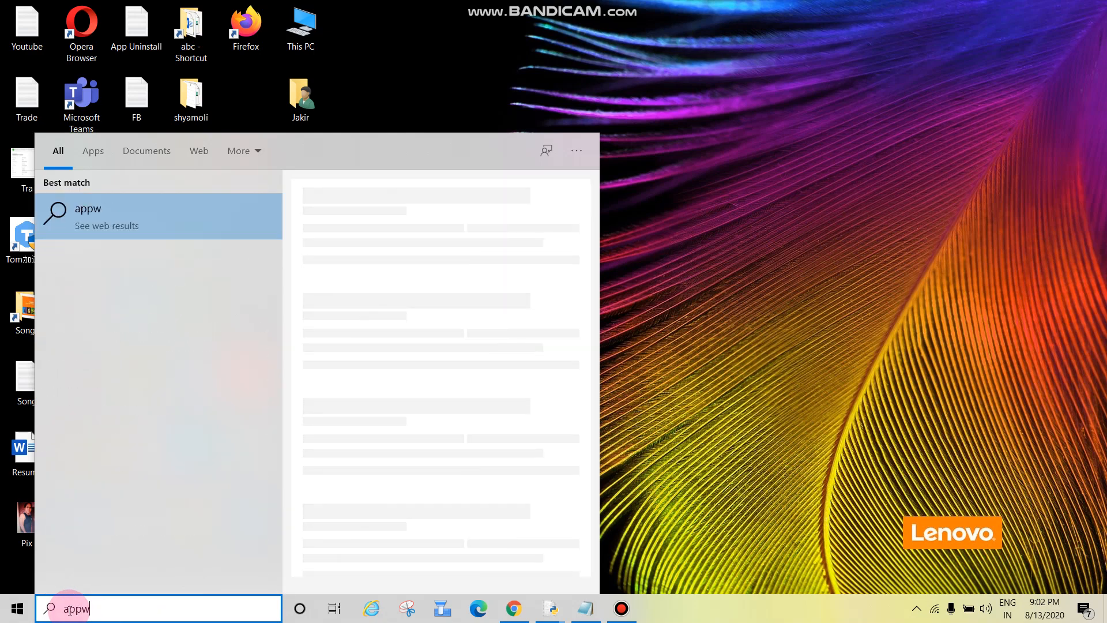
type("iz.cpl")
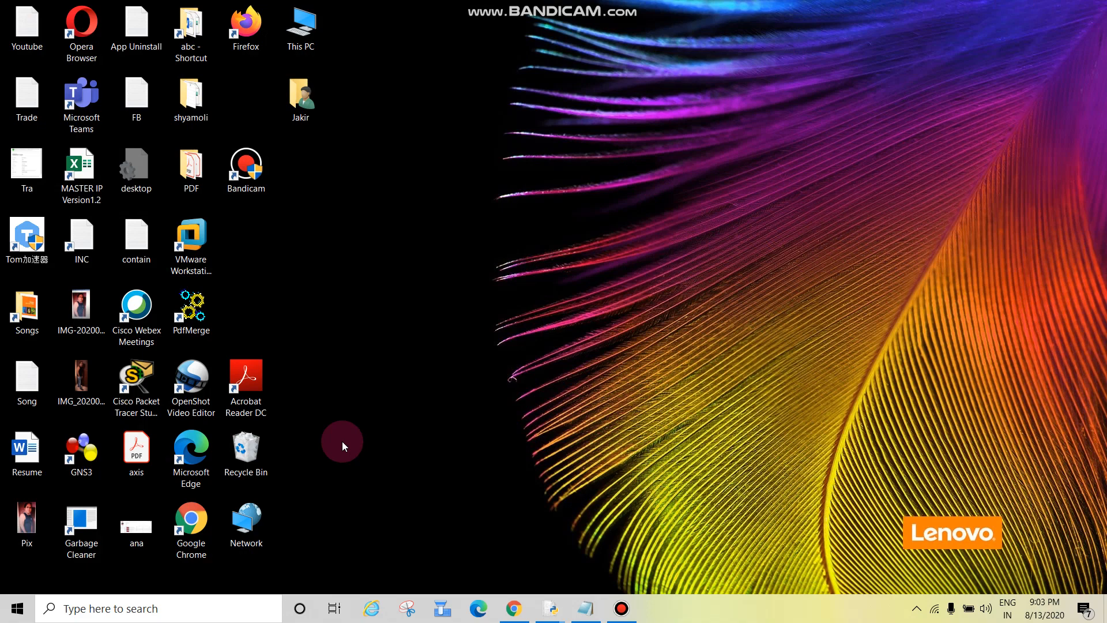
Step: Launch appwiz.cpl from the Run dialog to list the 67 installed programs
key("Win+r")
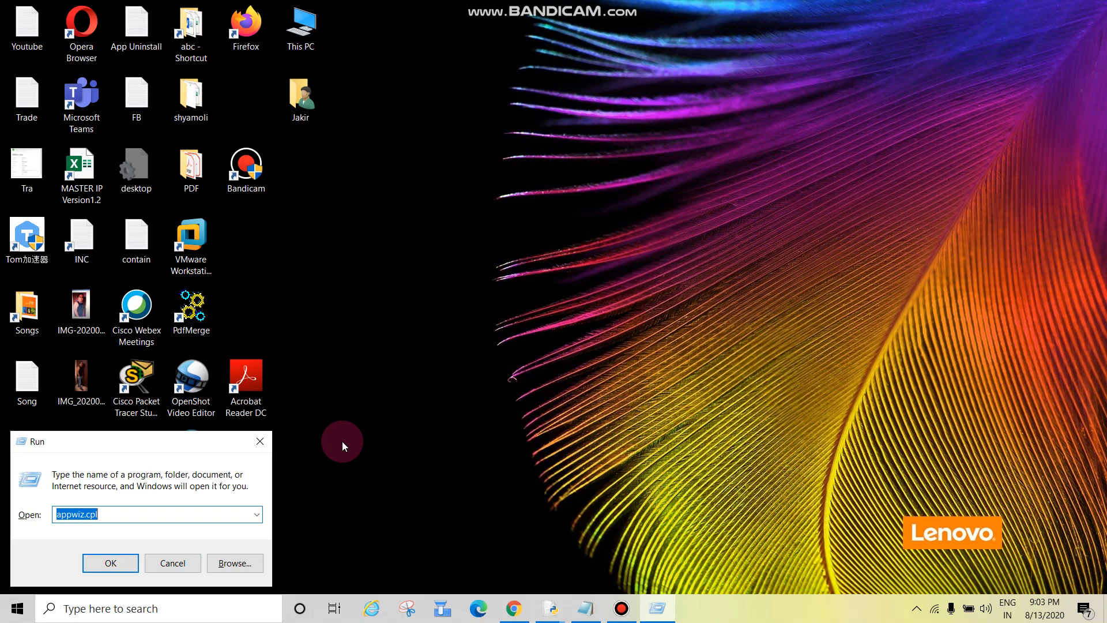
left_click(64, 515)
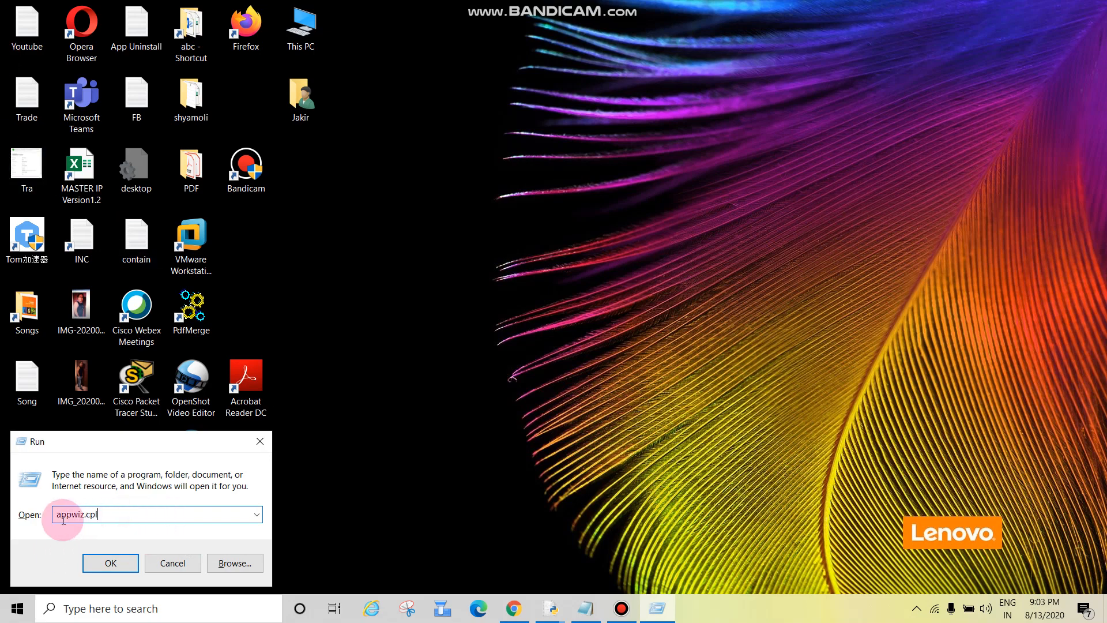
mouse_move(105, 513)
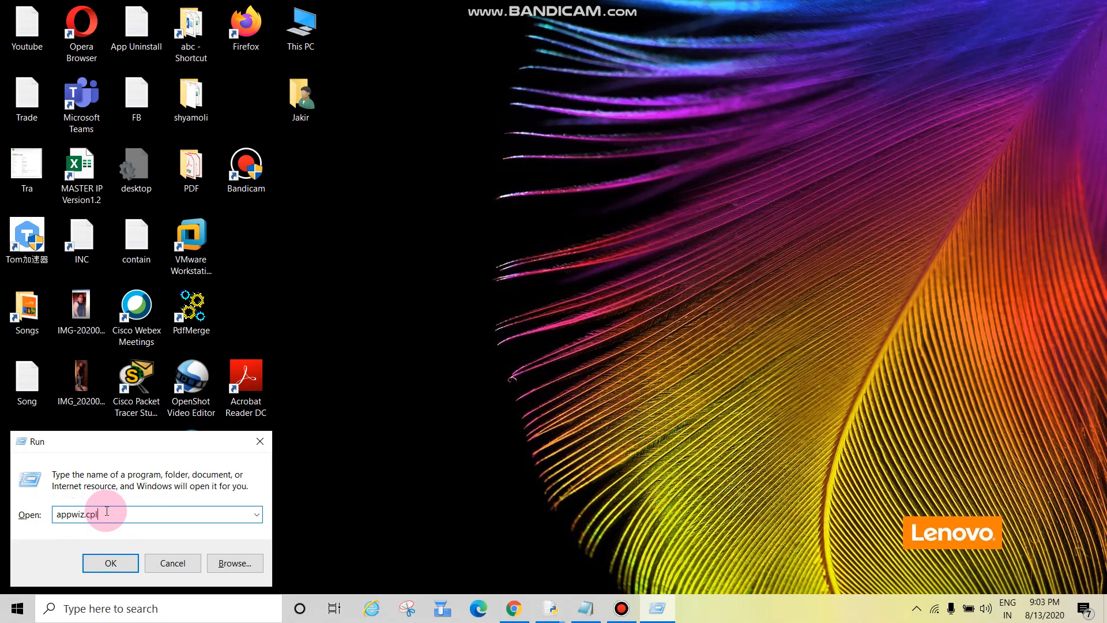
left_click(111, 563)
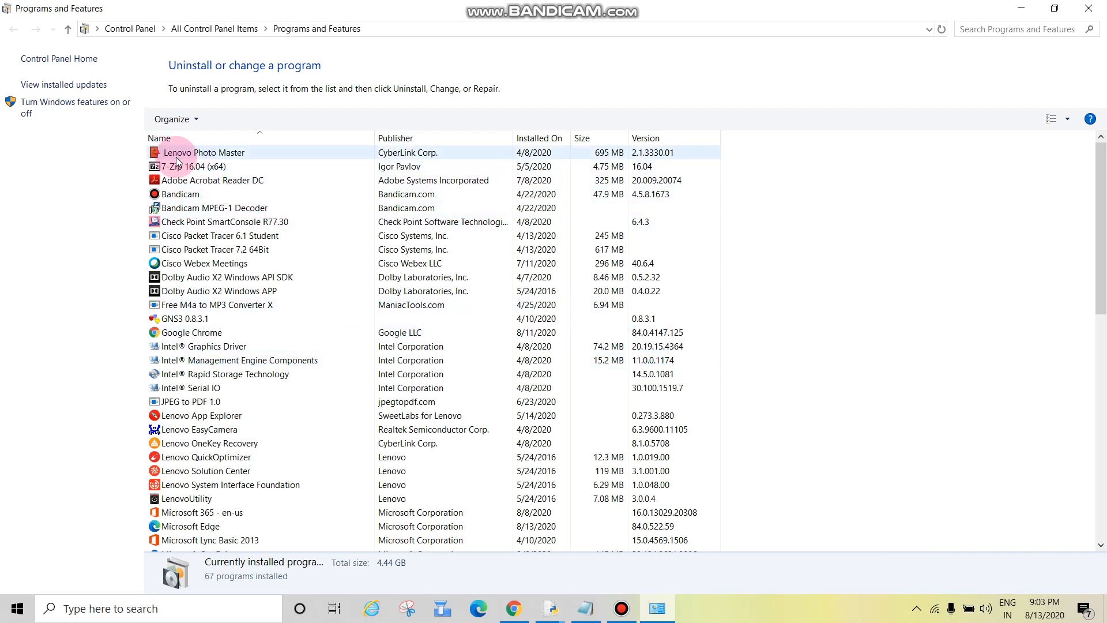
Step: Select Lenovo Photo Master and choose Uninstall/Change from its context menu
left_click(206, 152)
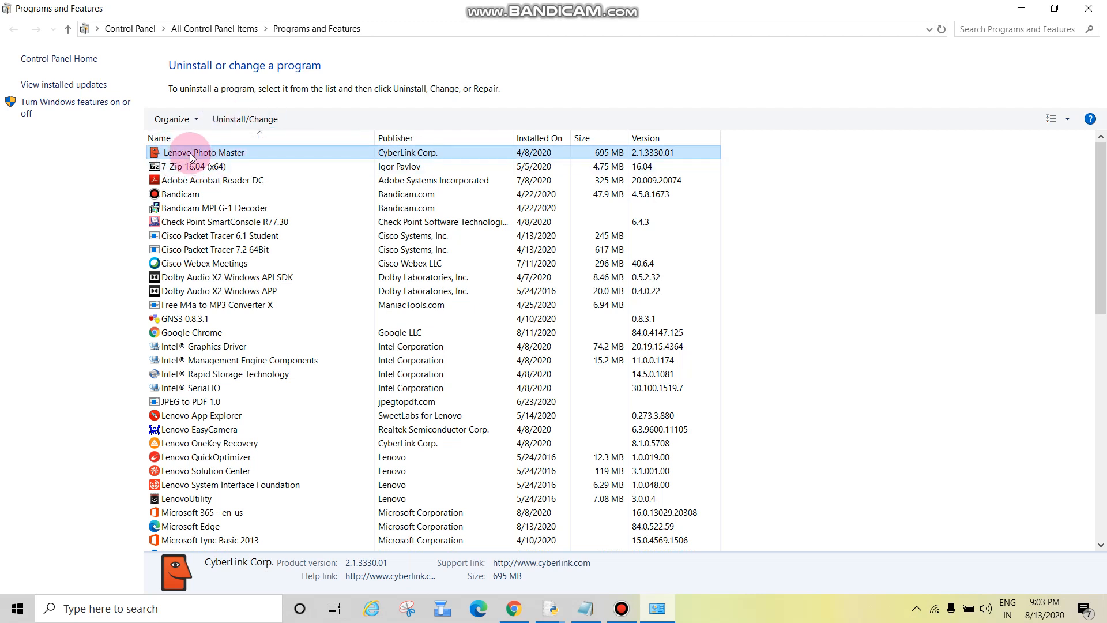
right_click(205, 153)
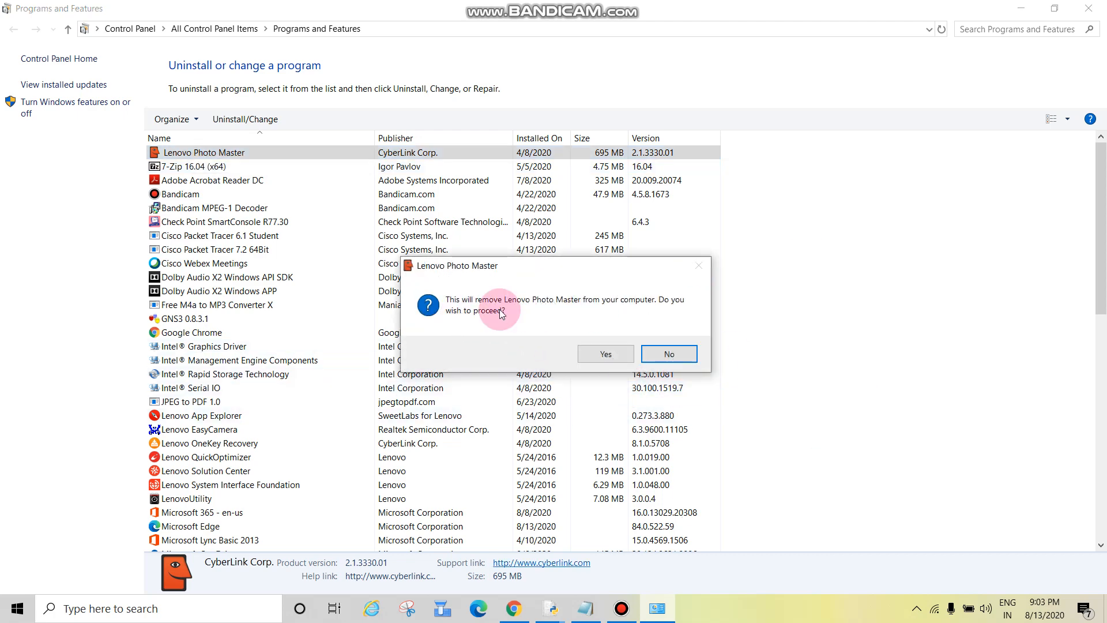
Step: Confirm removal with Yes and answer the keep-personal-settings prompt so uninstalling begins
left_click(668, 353)
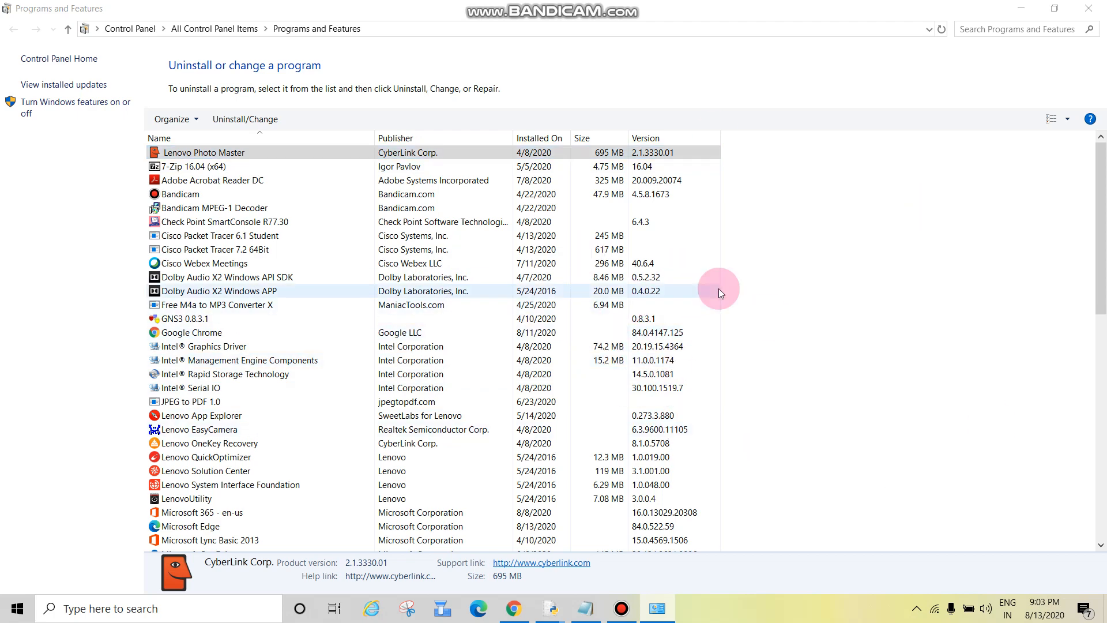
left_click(244, 119)
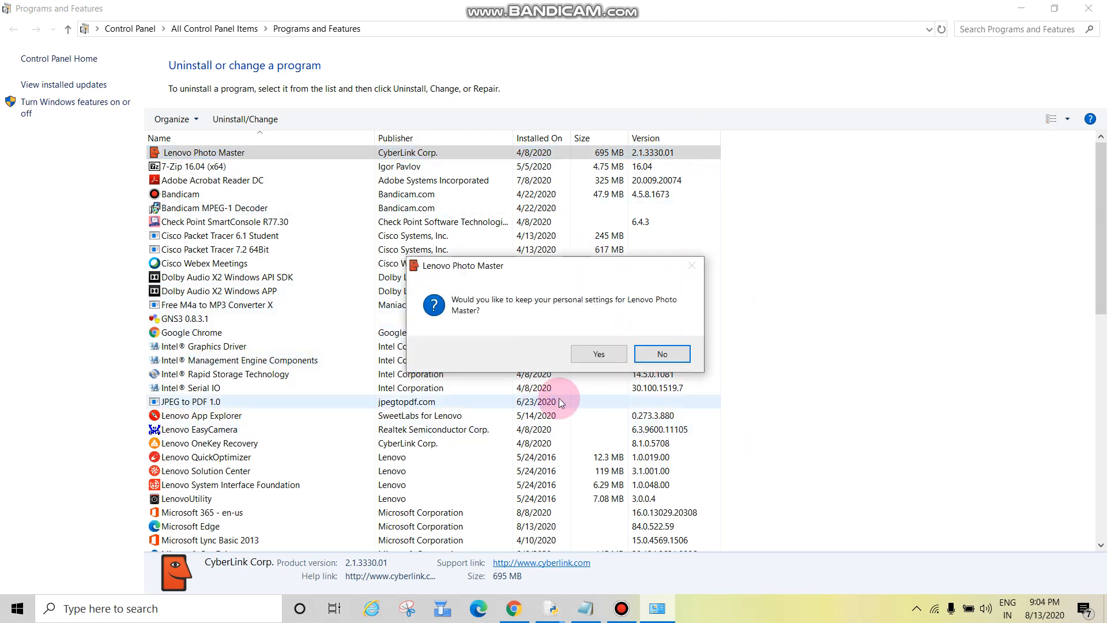
mouse_move(549, 370)
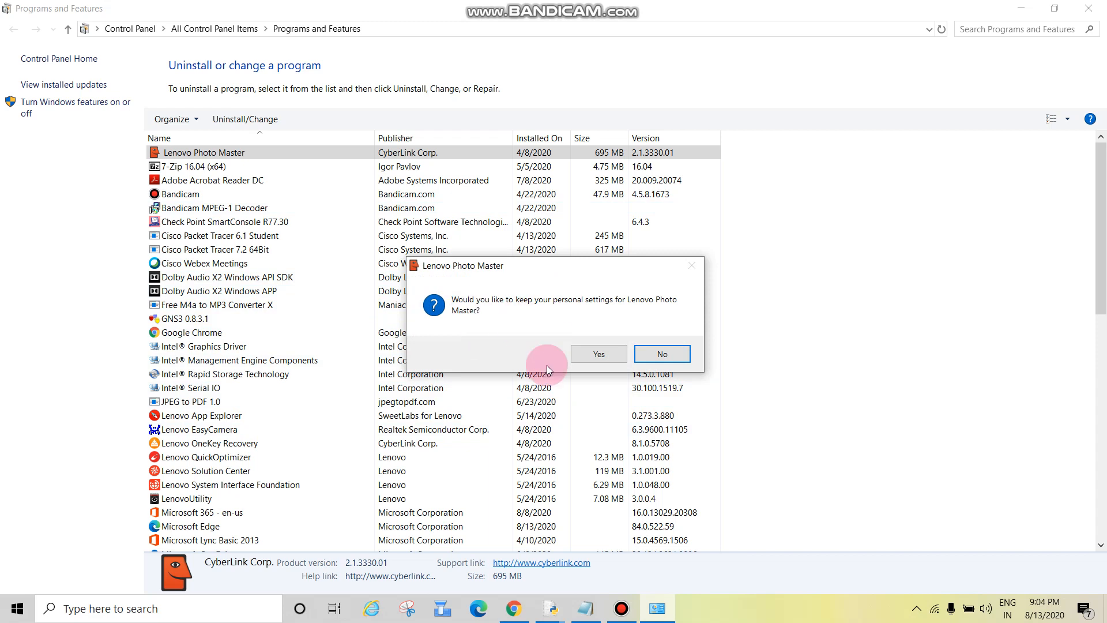
left_click(661, 354)
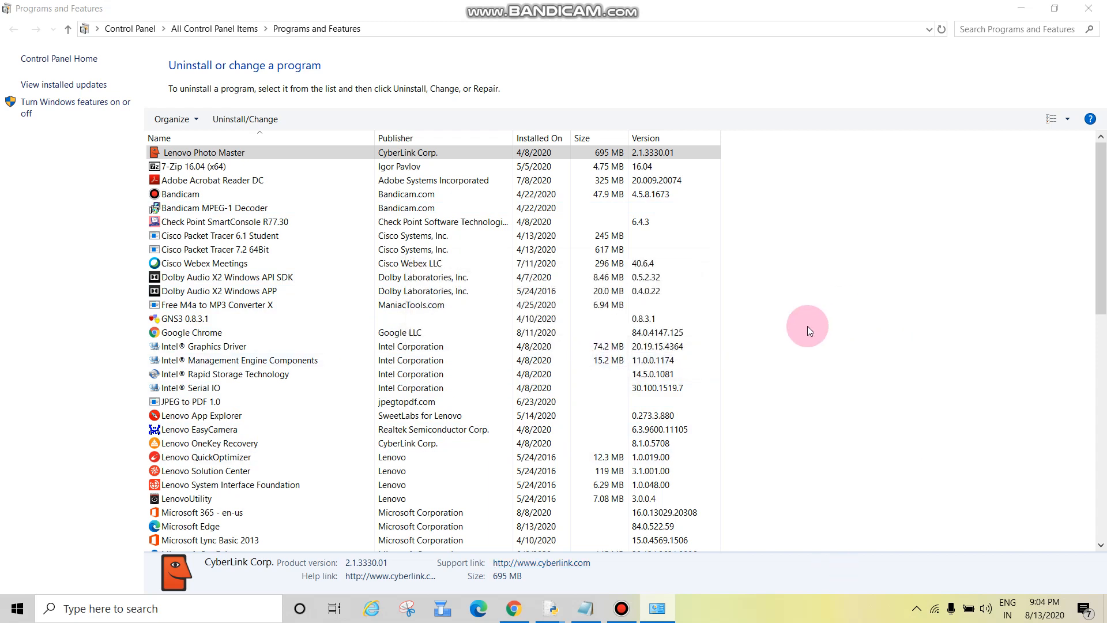
mouse_move(753, 334)
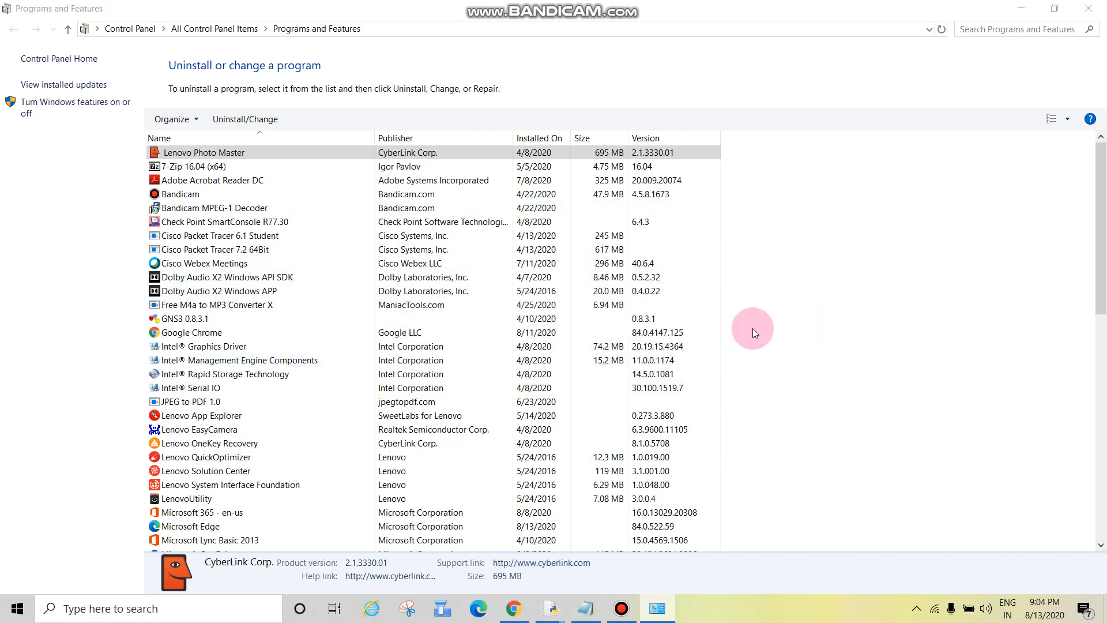
left_click(244, 119)
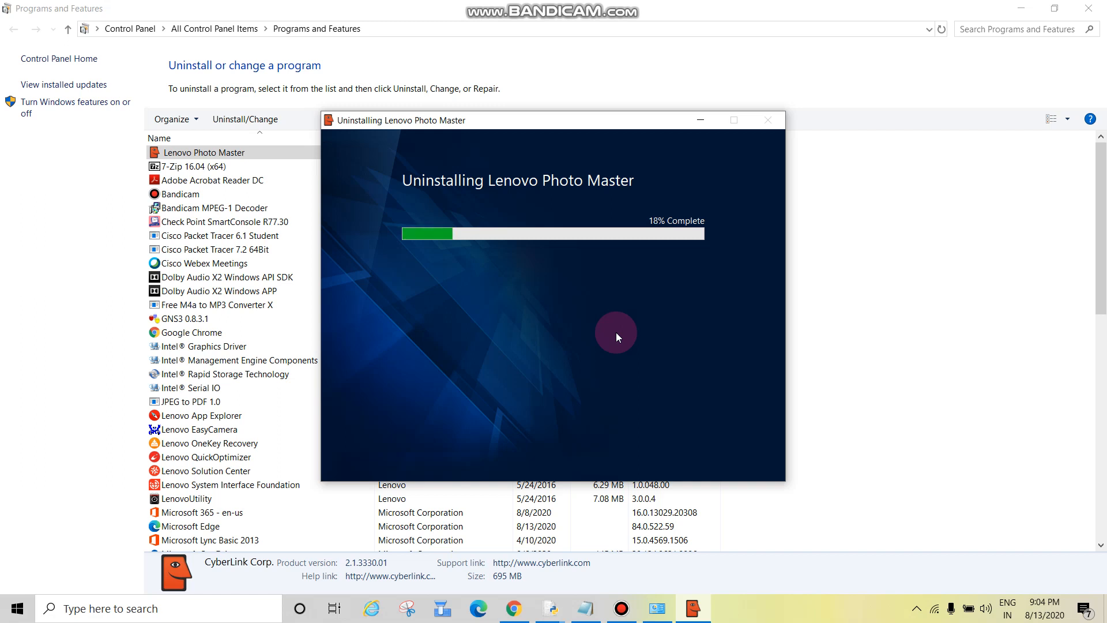
mouse_move(486, 323)
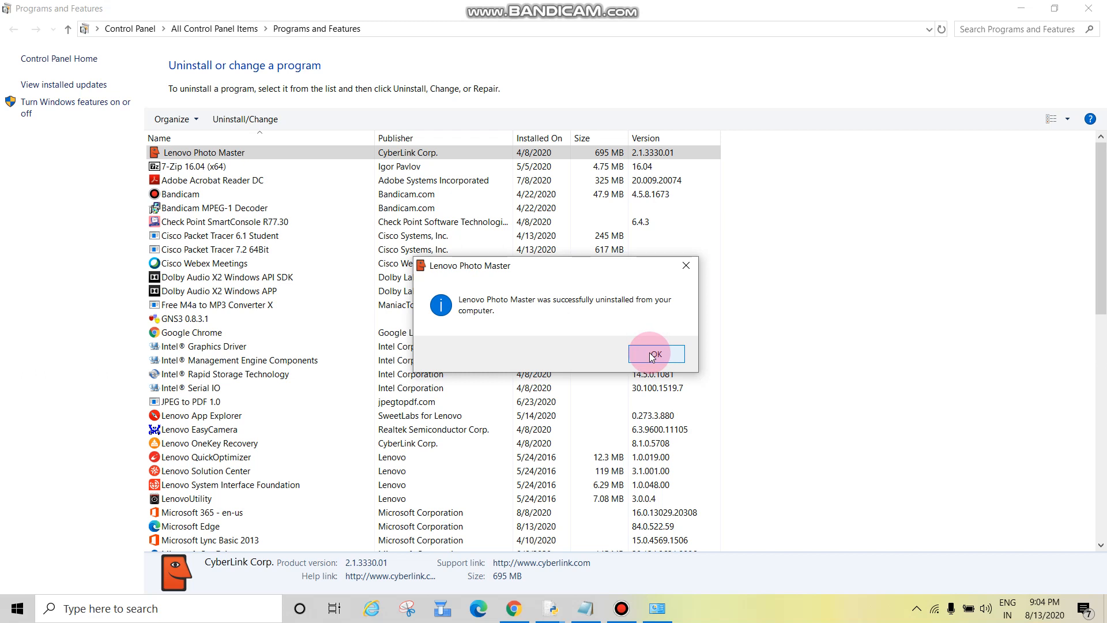
Step: Acknowledge the successful uninstall message, leaving 66 programs listed
left_click(651, 353)
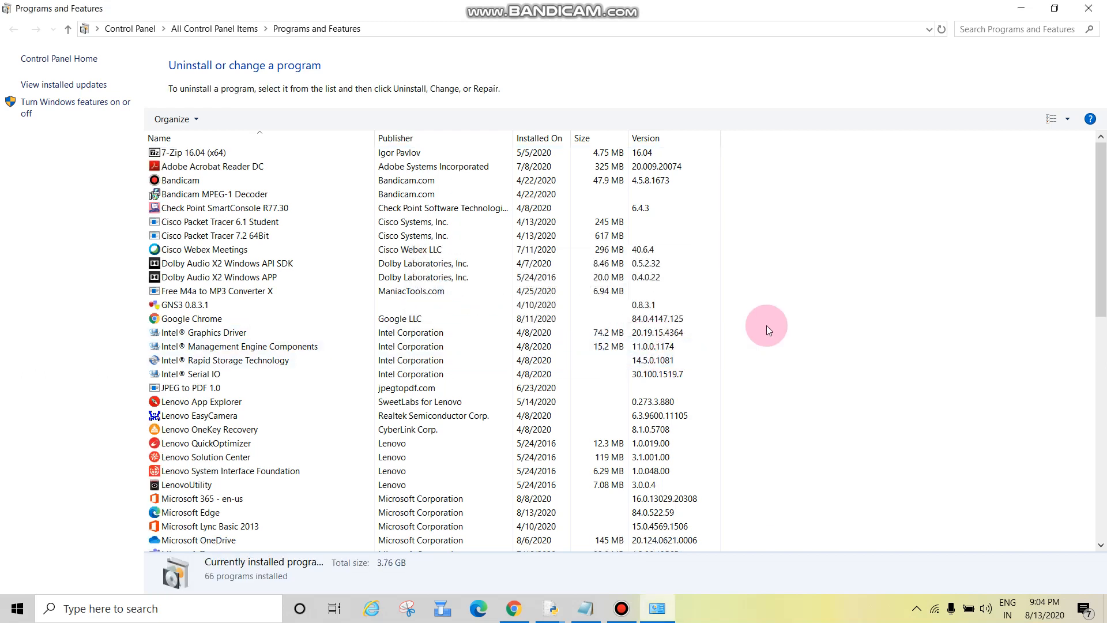